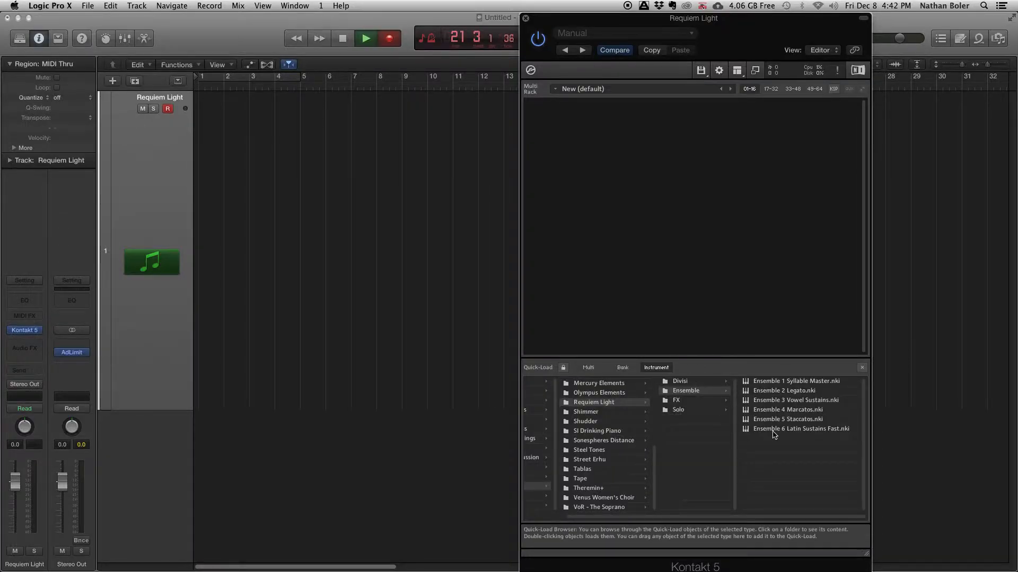
Load Ensemble 6 Latin Sustains Fast.nki from the Requiem Light Ensemble folder
double_click(801, 428)
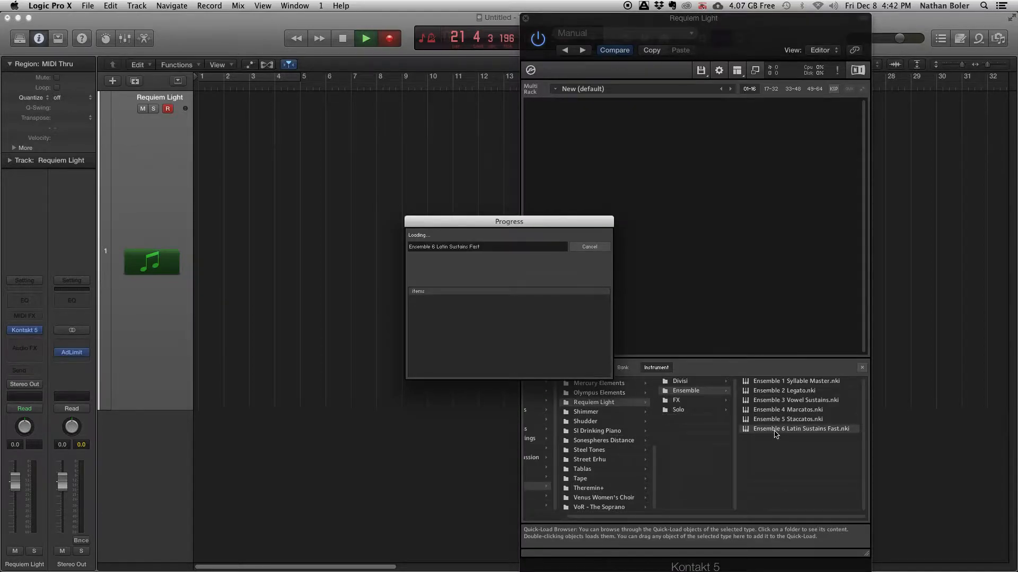
Load Ensemble 6 Latin Sustains Fast again until its performance panel appears in the rack
double_click(801, 428)
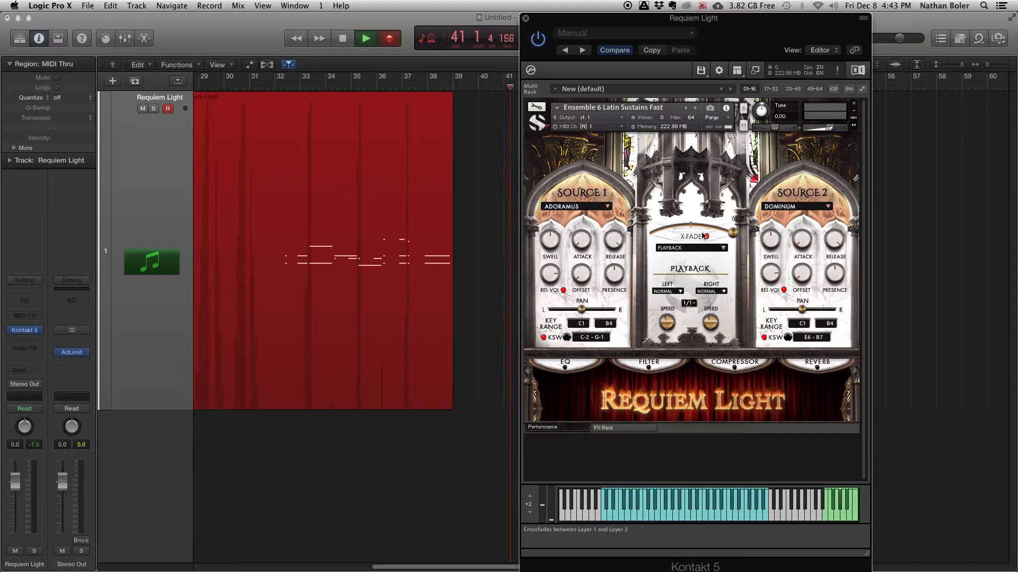
Open the X-Fader knob's context menu to learn a MIDI CC# automation
right_click(706, 236)
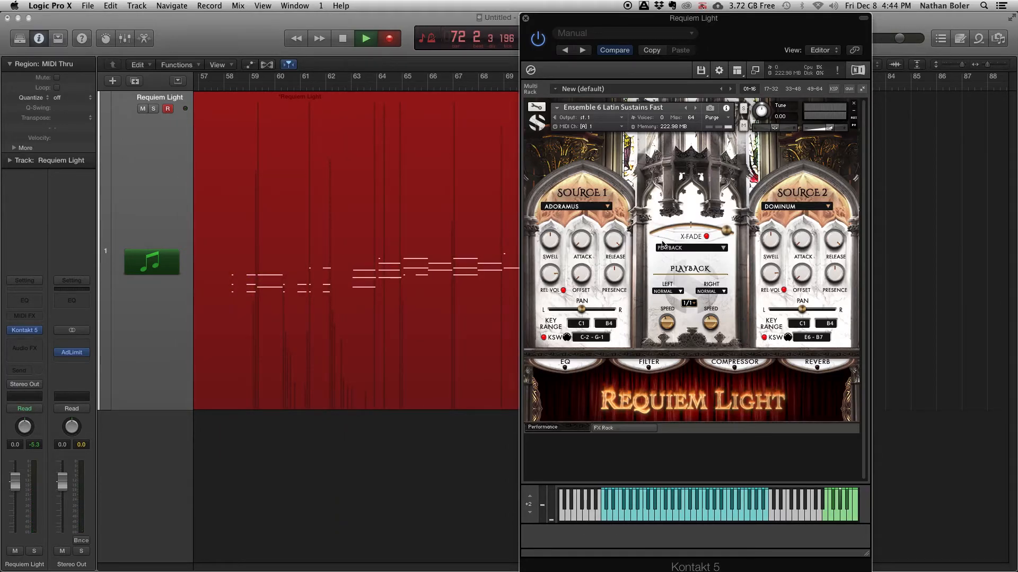
Close Ensemble 6 Latin Sustains Fast, confirming Yes to save instrument changes
right_click(706, 236)
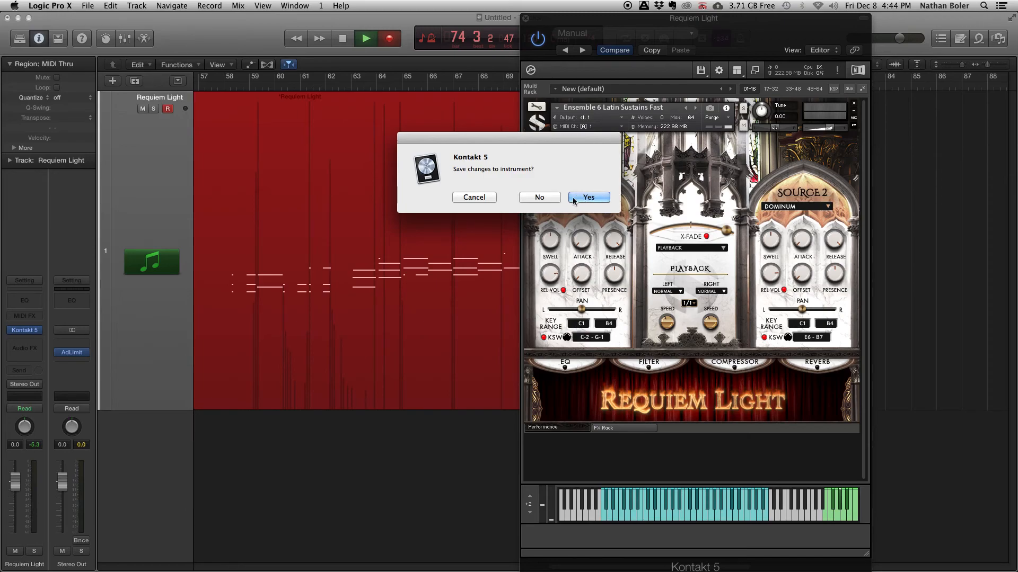
left_click(588, 197)
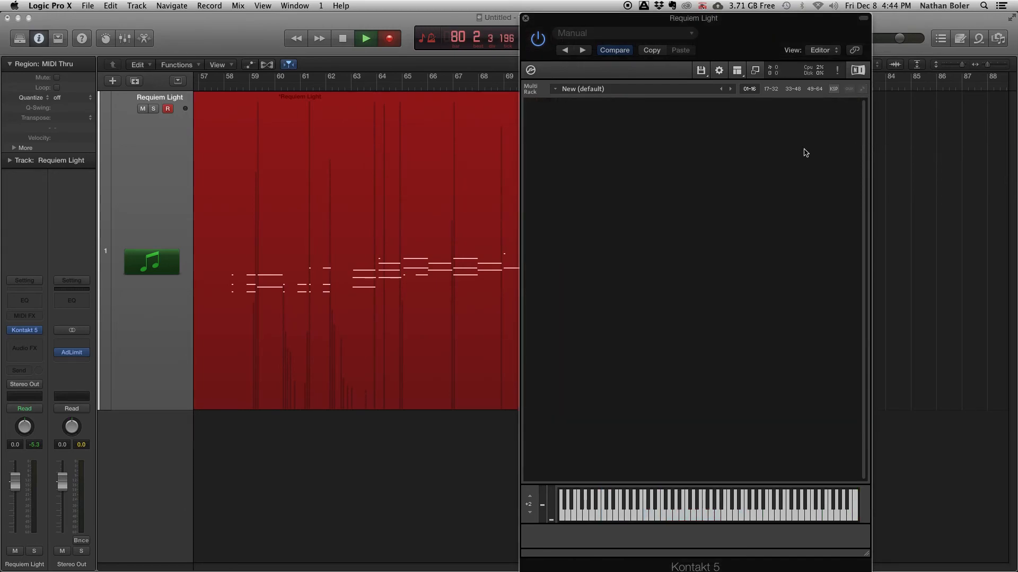